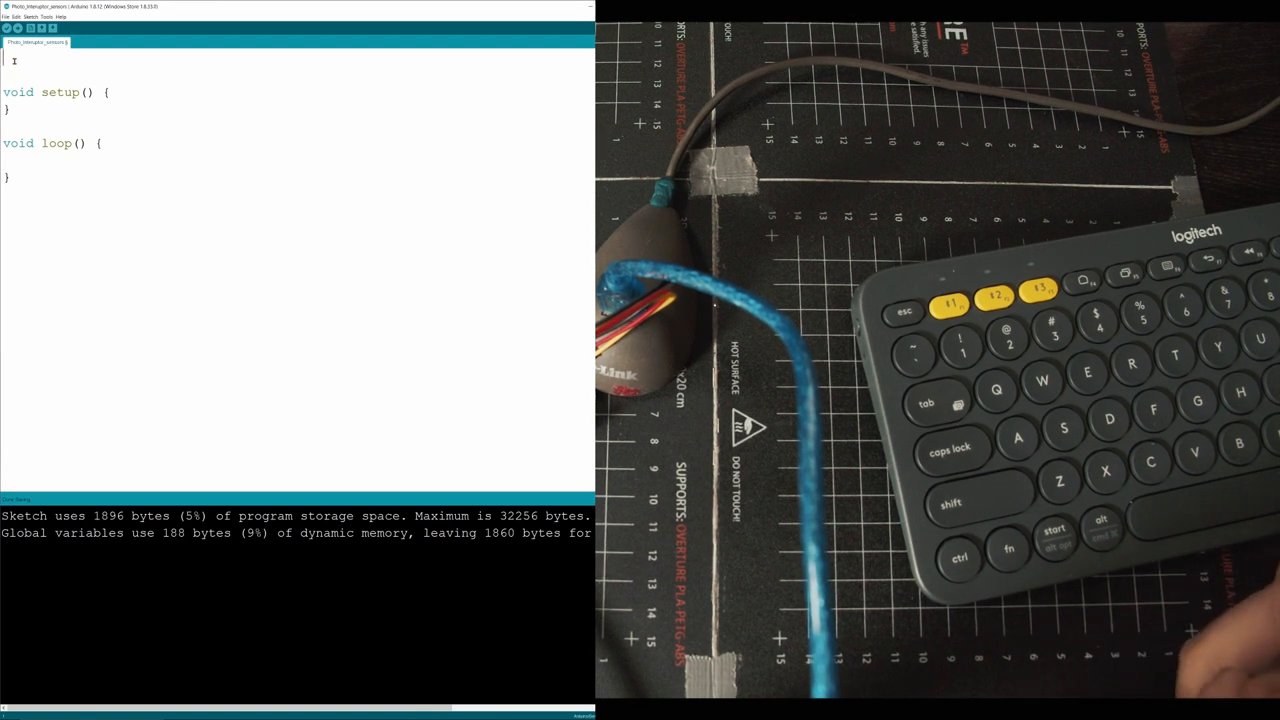
pyautogui.moveTo(1100, 480)
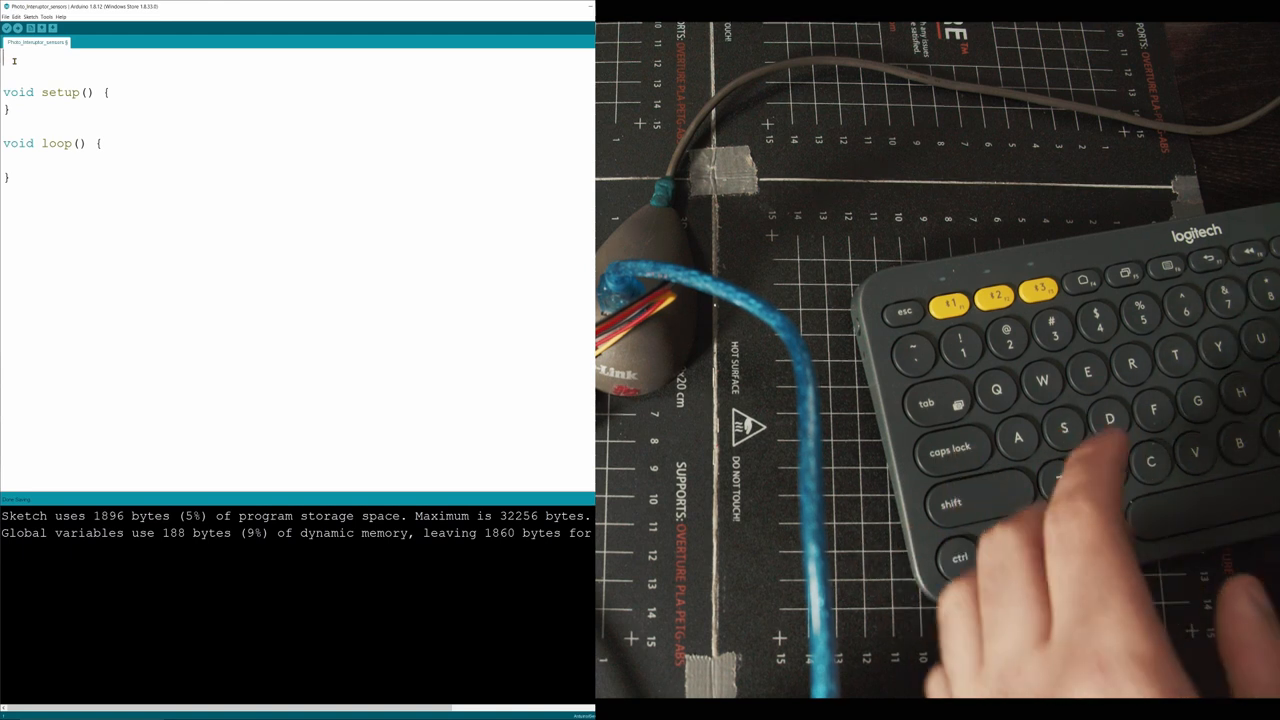
# - Type const int pi = A0; and int value; as the sketch's first two lines
pyautogui.write('CONST')
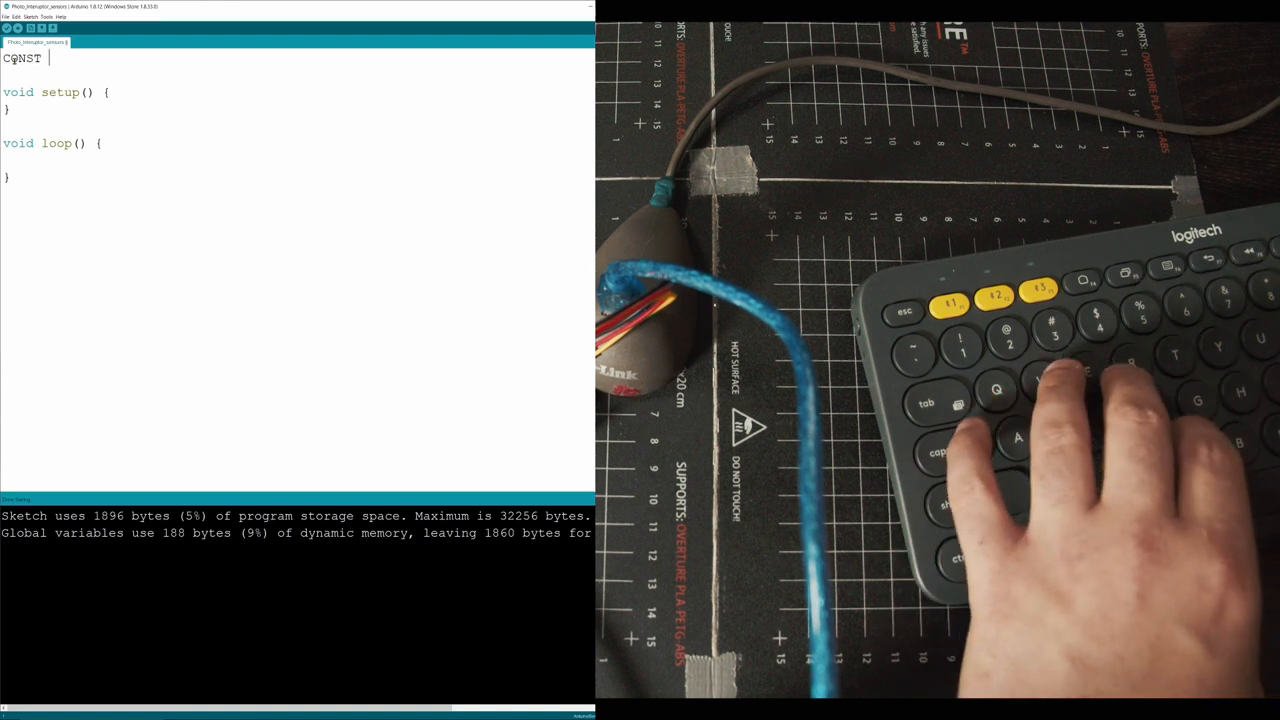
pyautogui.write('int')
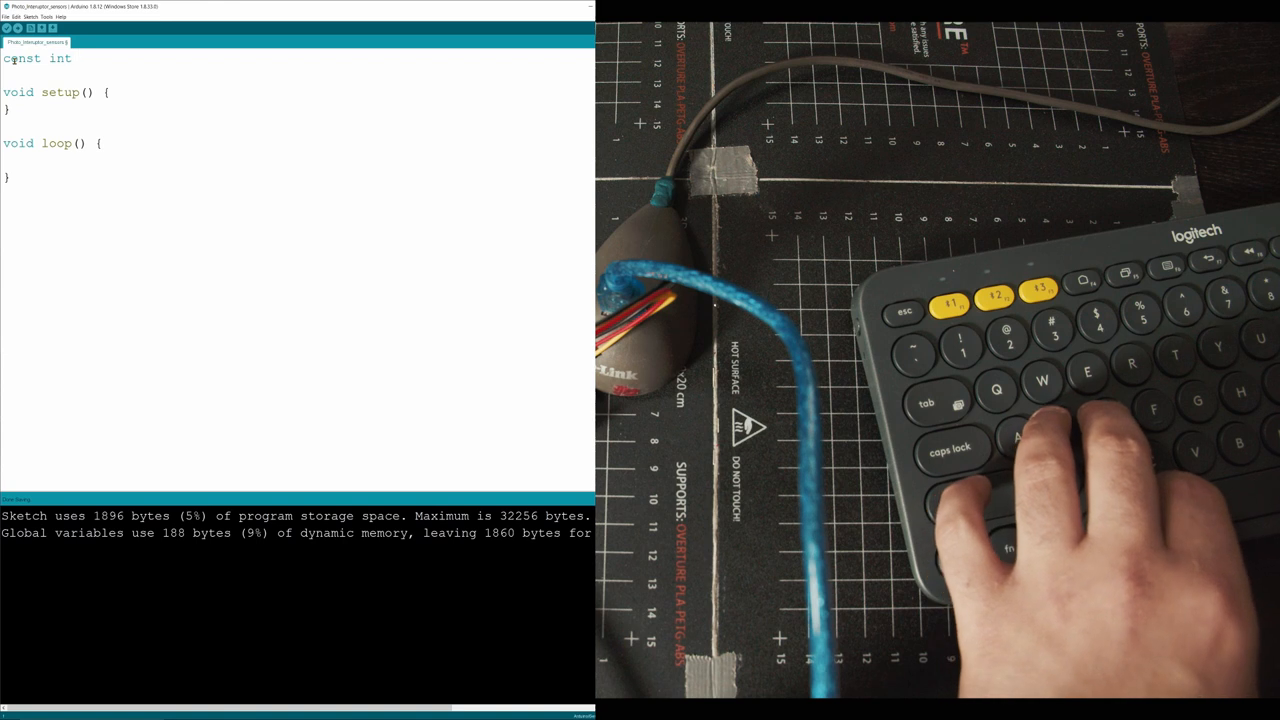
pyautogui.write('pi =')
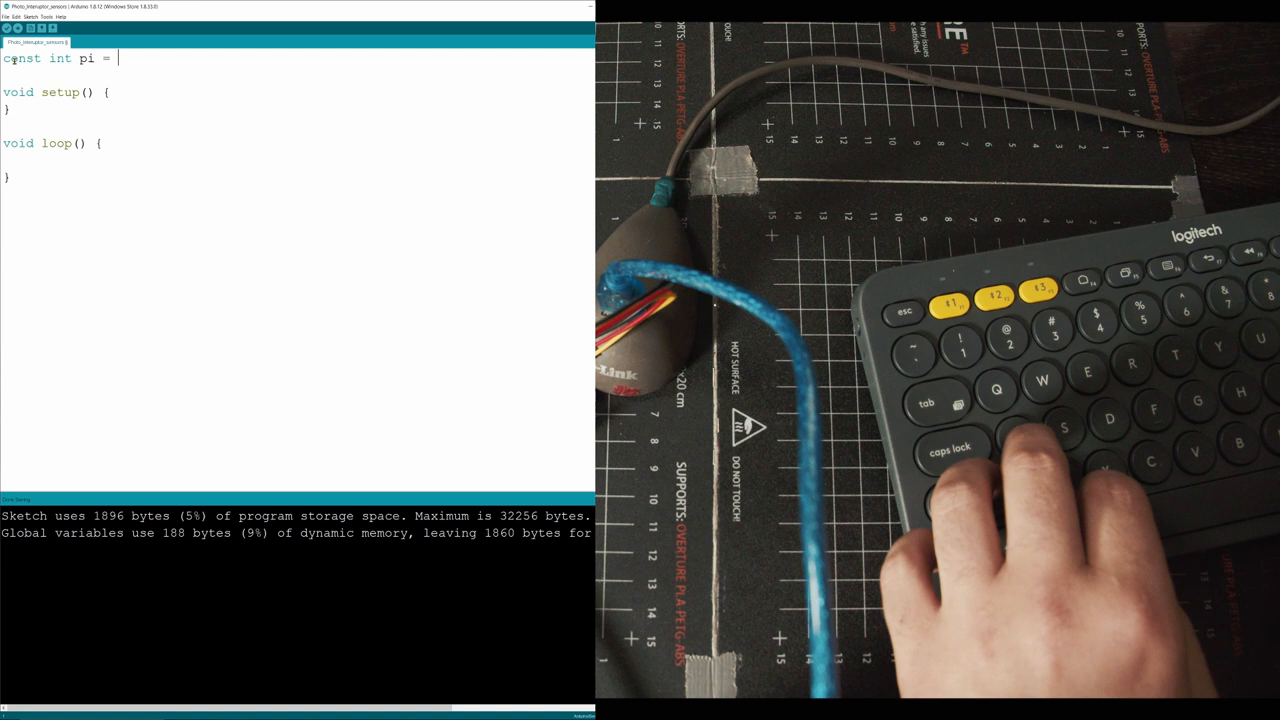
pyautogui.write('A0;')
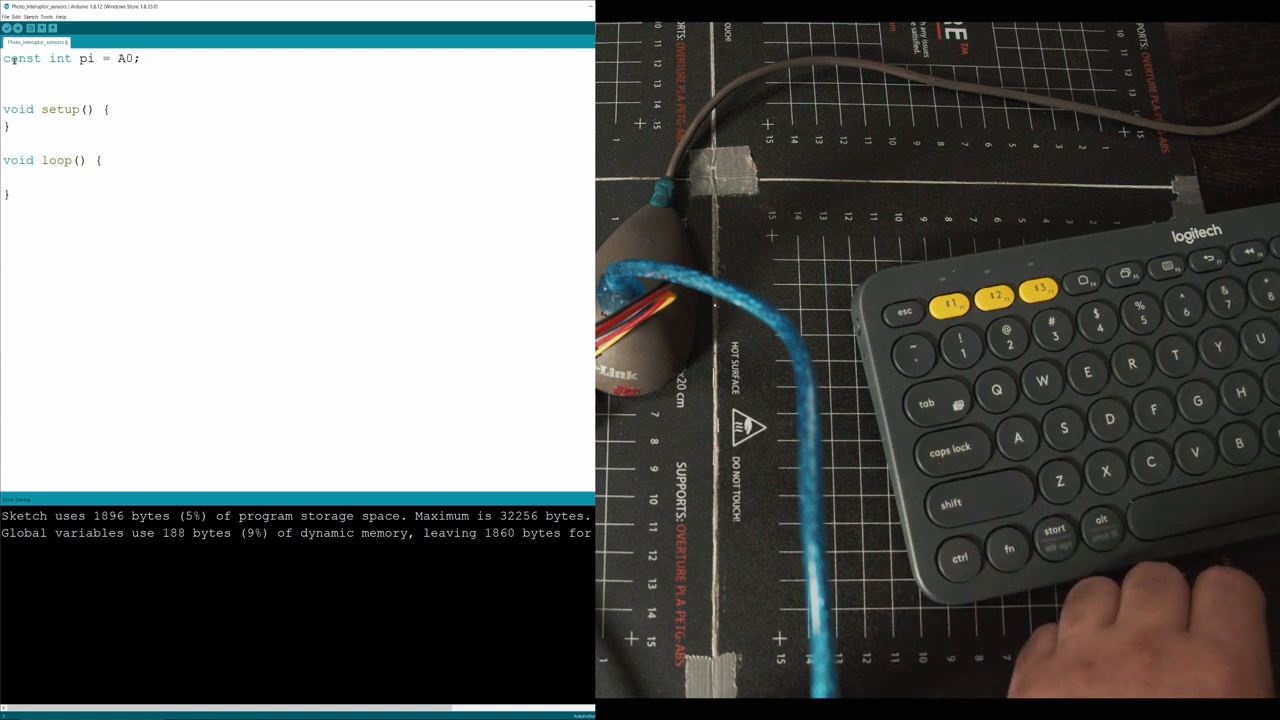
pyautogui.write('int valu')
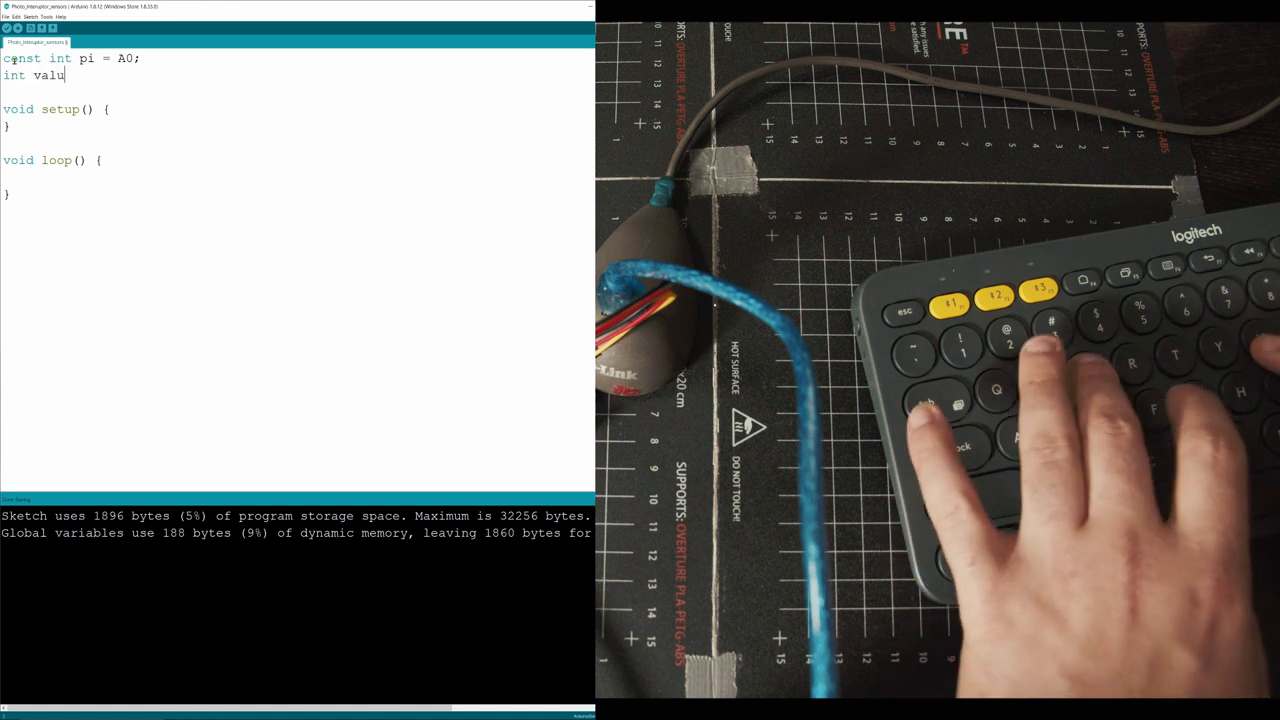
pyautogui.write('e;')
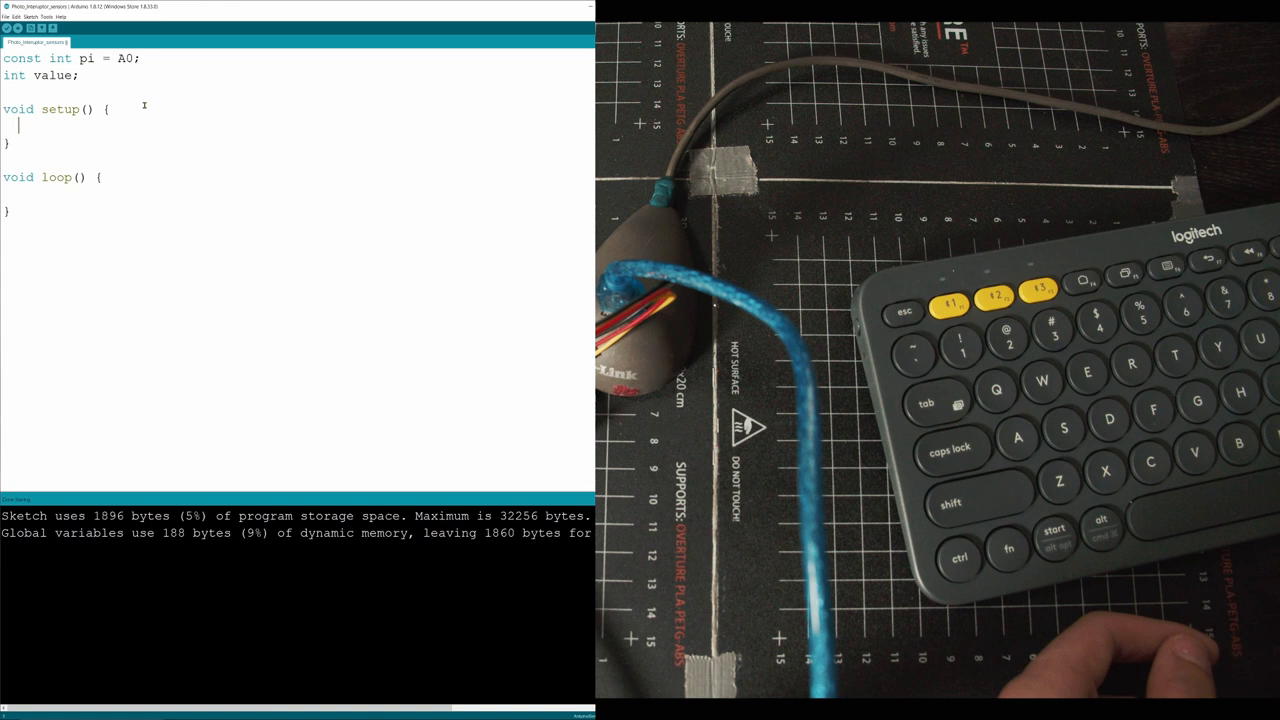
# - Add Serial.begin(9600); inside void setup()
pyautogui.write('Ser')
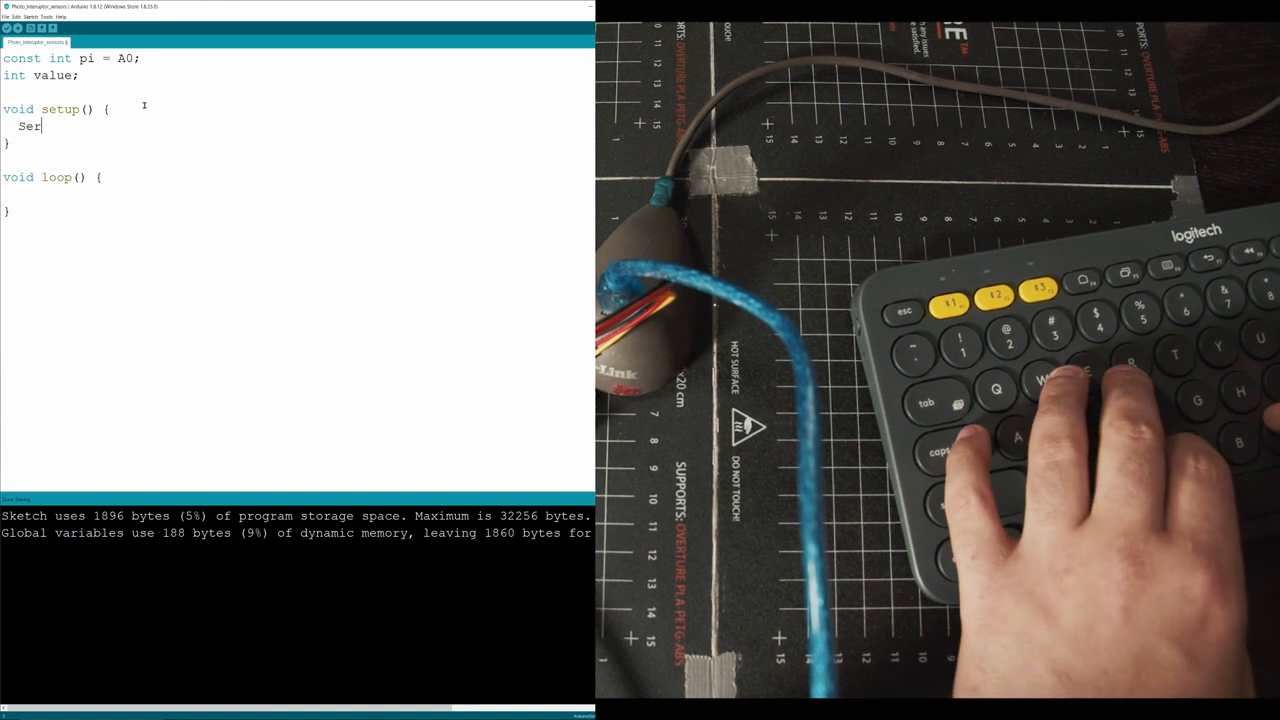
pyautogui.write('i')
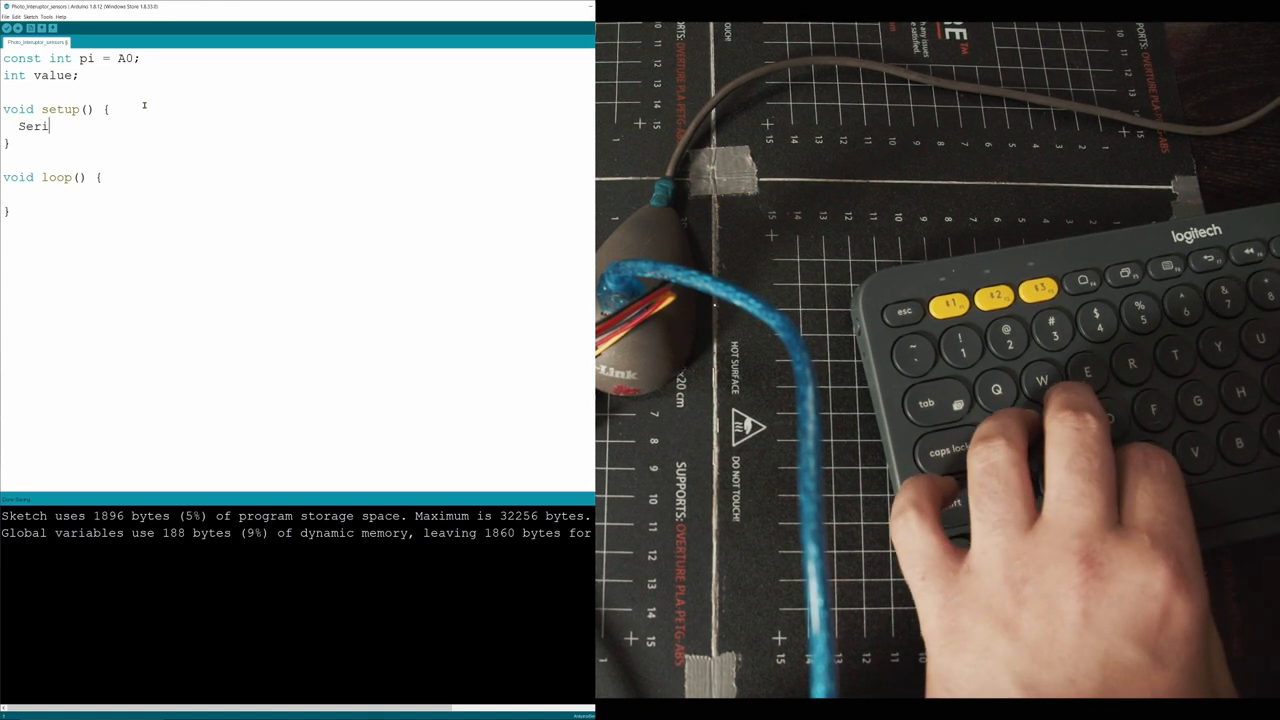
pyautogui.write('al')
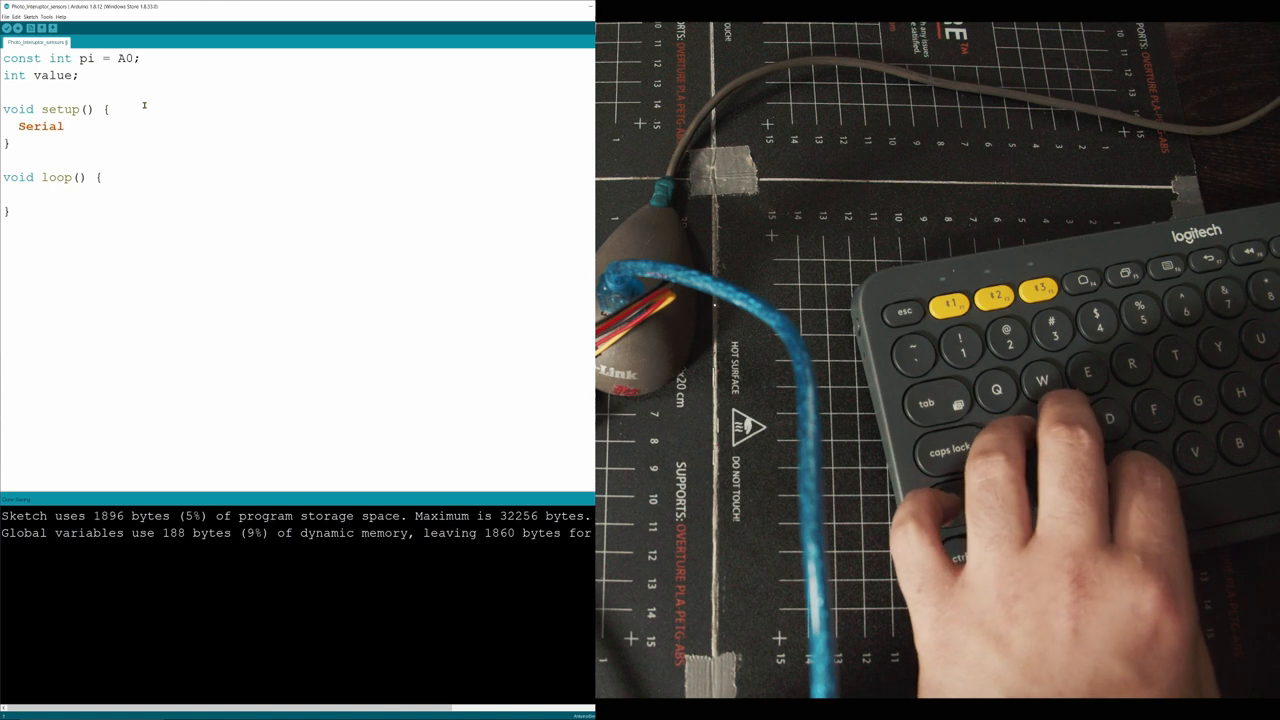
pyautogui.write('.begin')
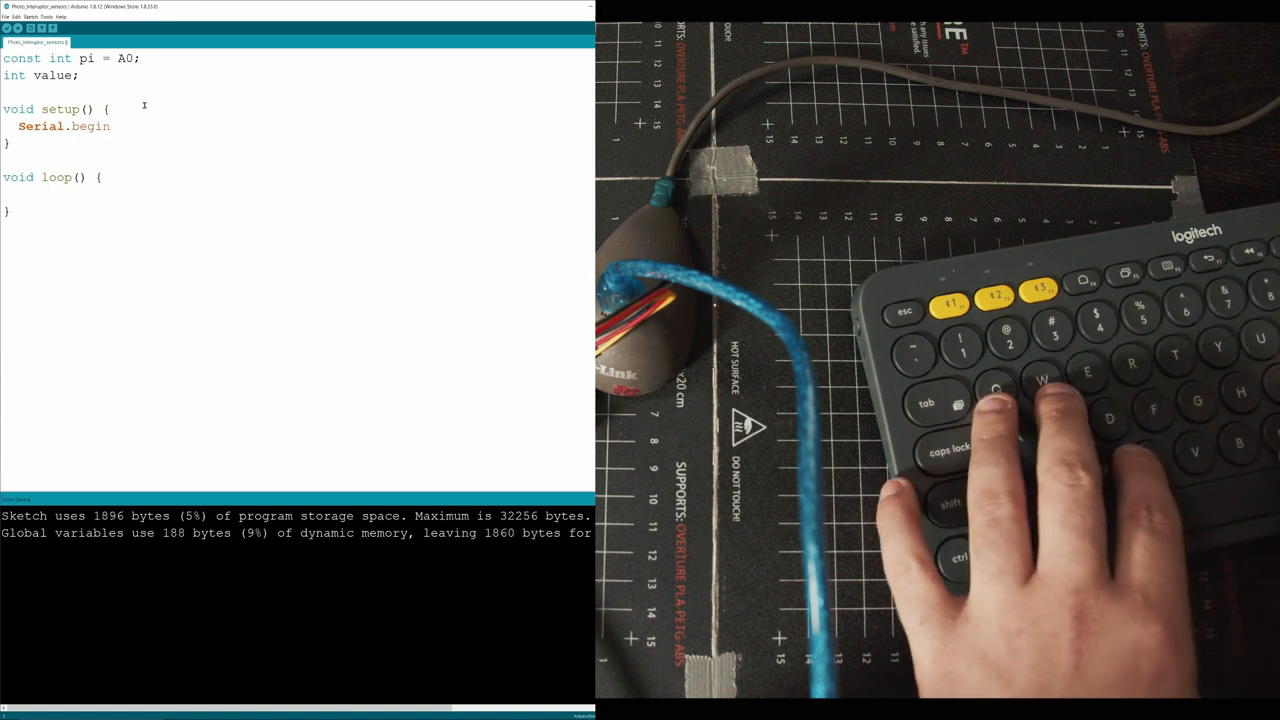
pyautogui.write('()')
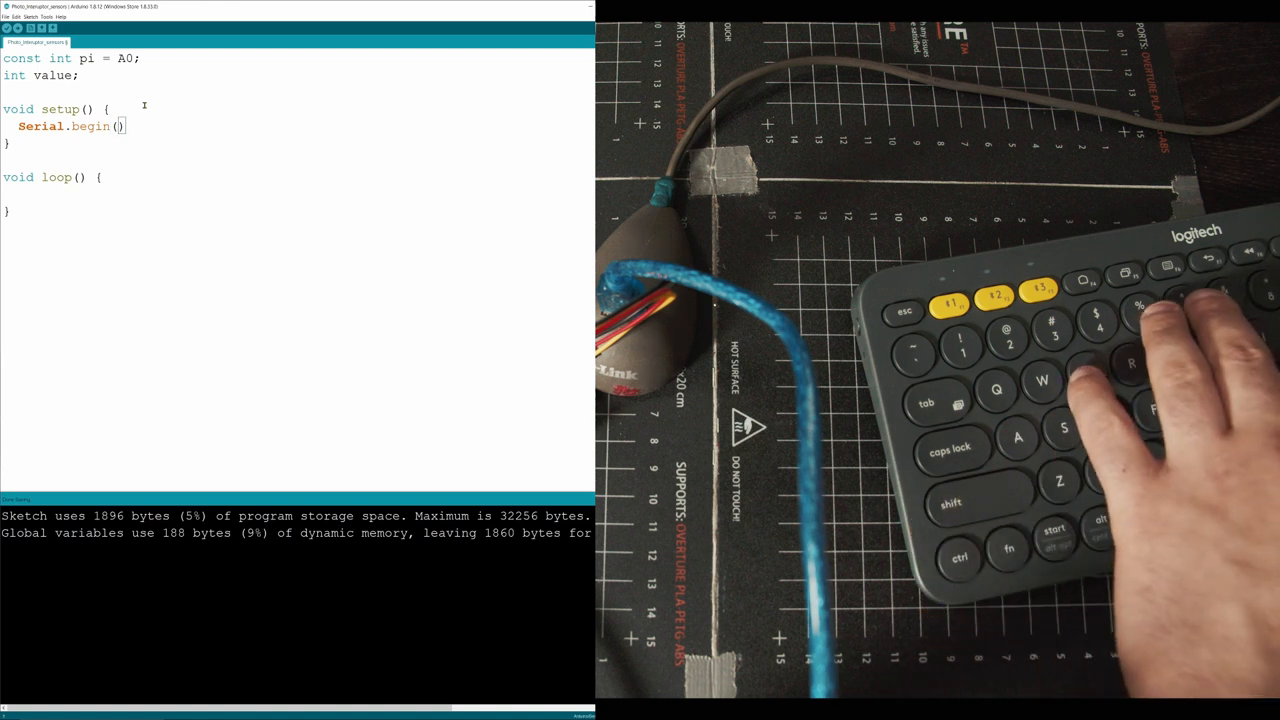
pyautogui.write('9600')
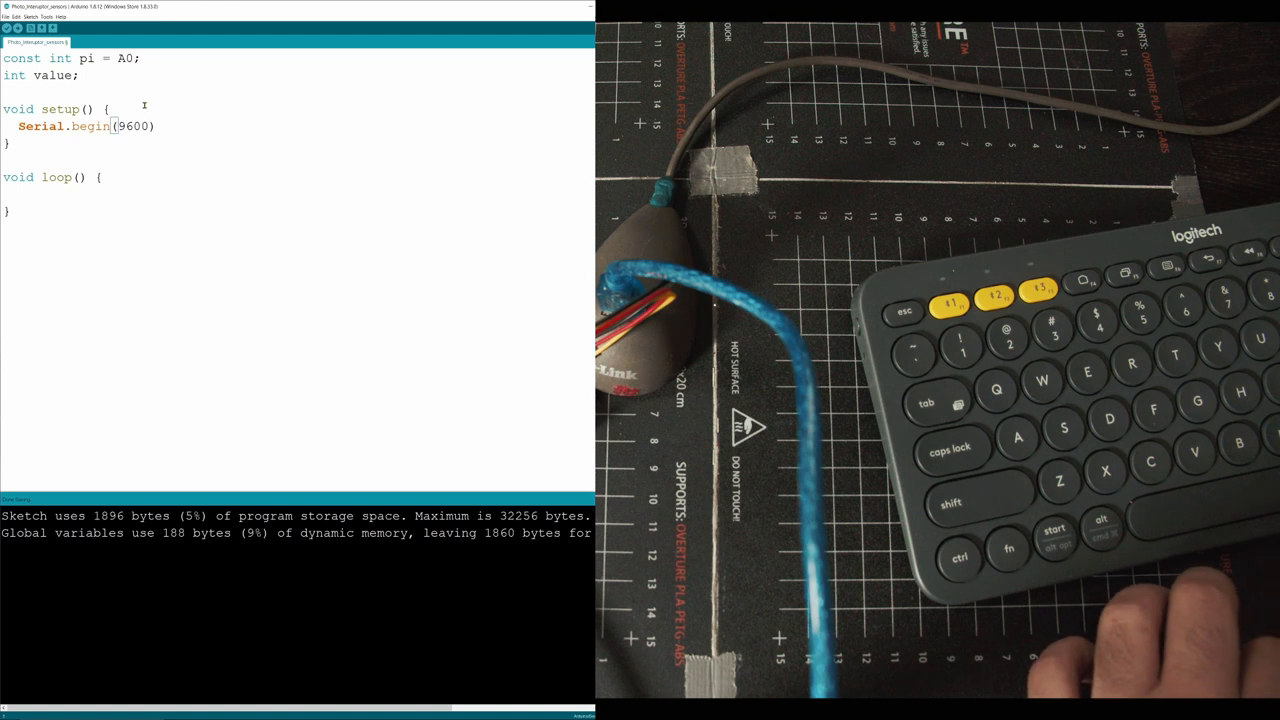
pyautogui.write(';')
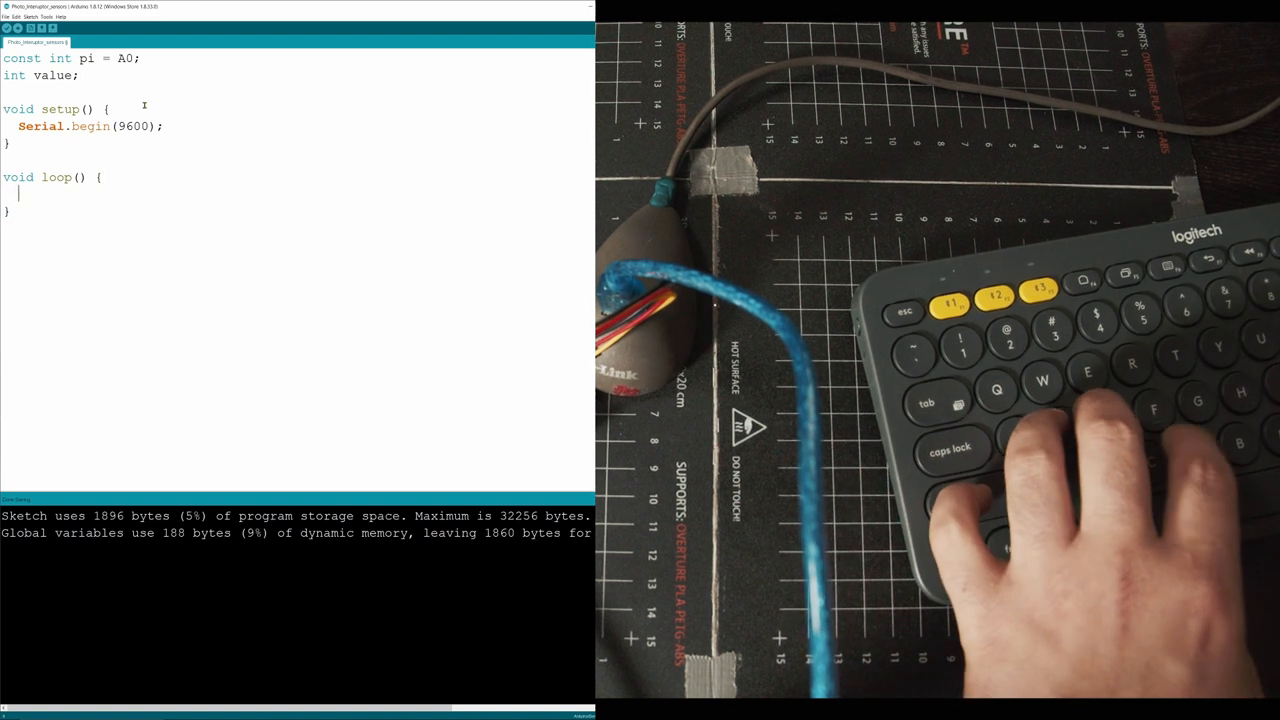
# - Write value = analogRead(pi);, Serial.println(value); and delay(50); in void loop()
pyautogui.write('valur')
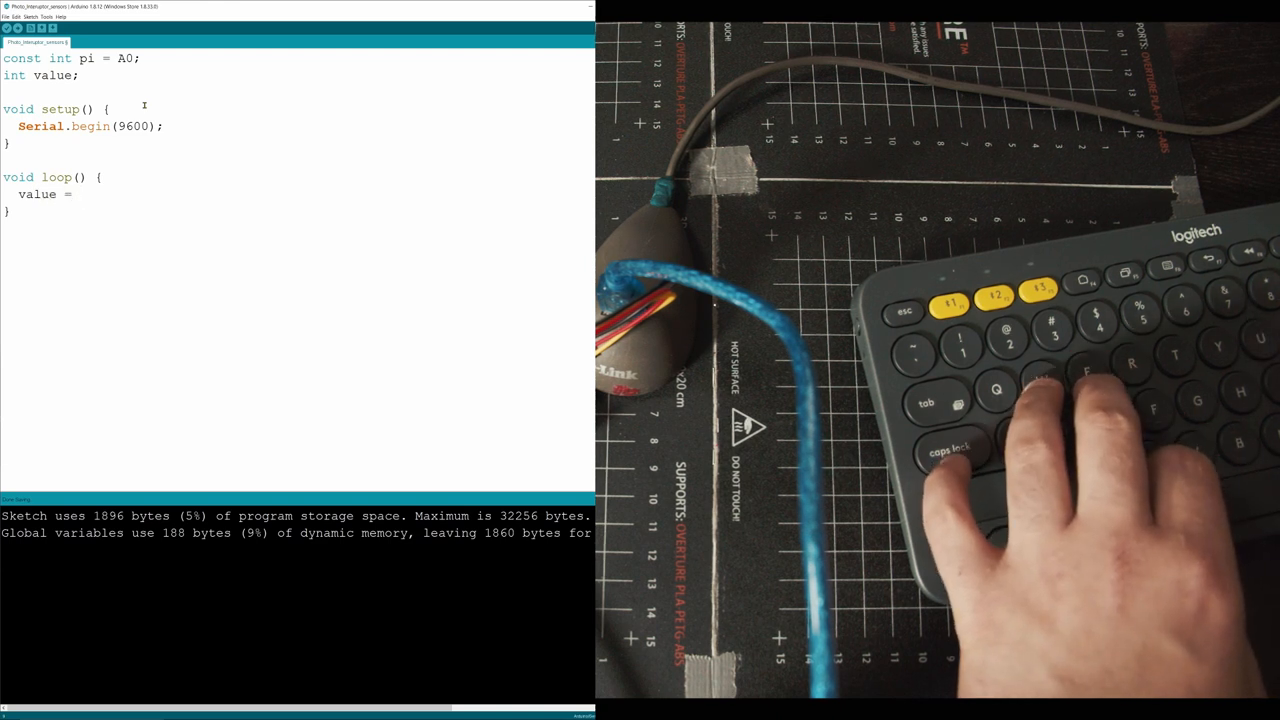
pyautogui.write('analog')
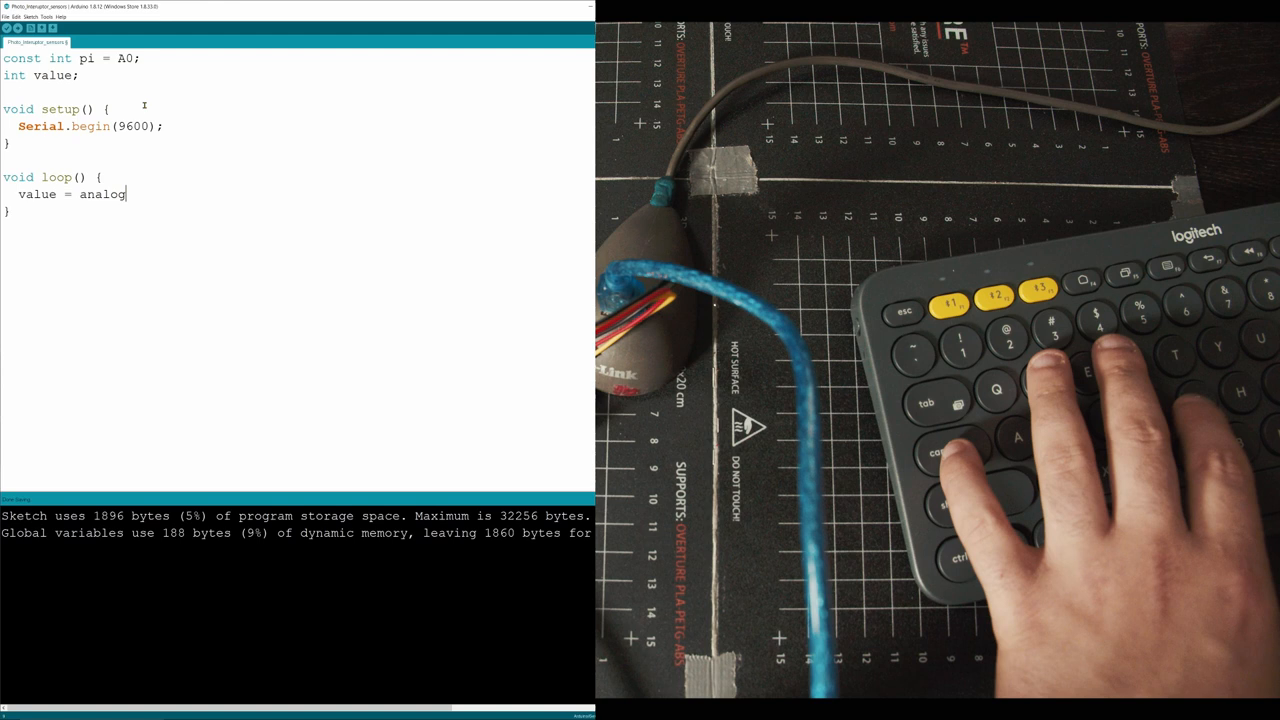
pyautogui.write('Read')
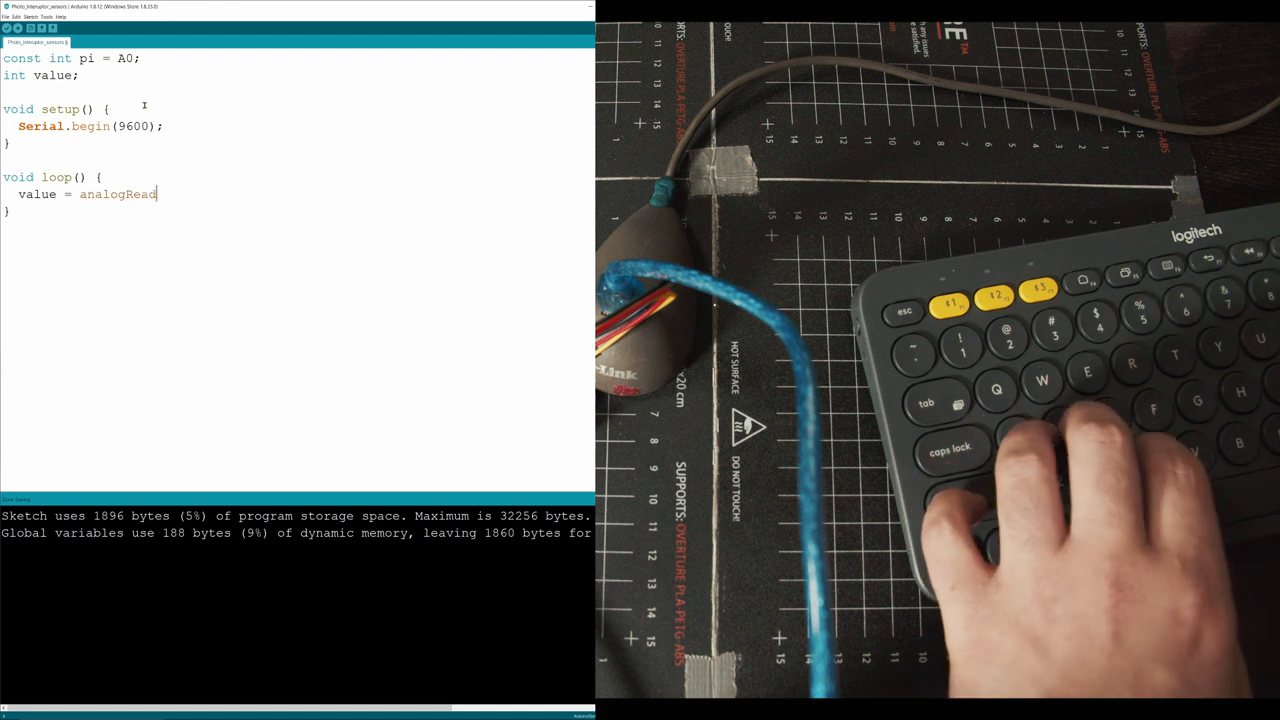
pyautogui.write('()')
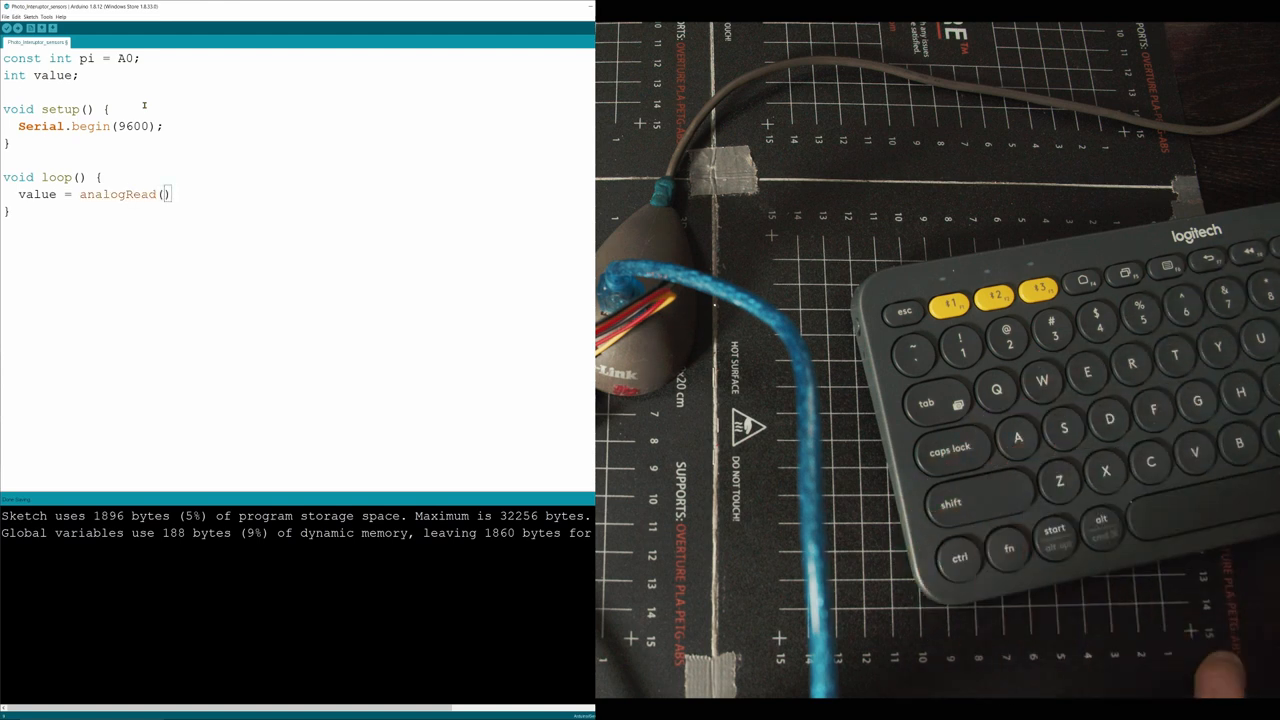
pyautogui.write('pi')
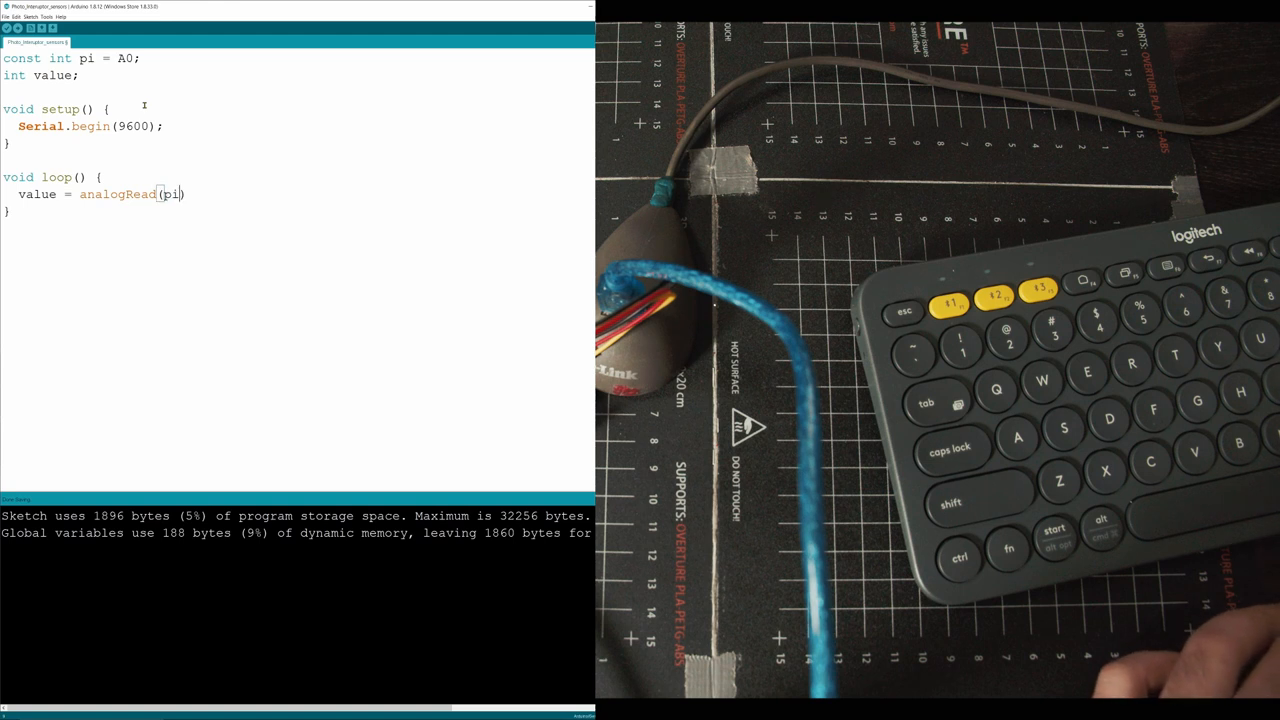
pyautogui.write(')')
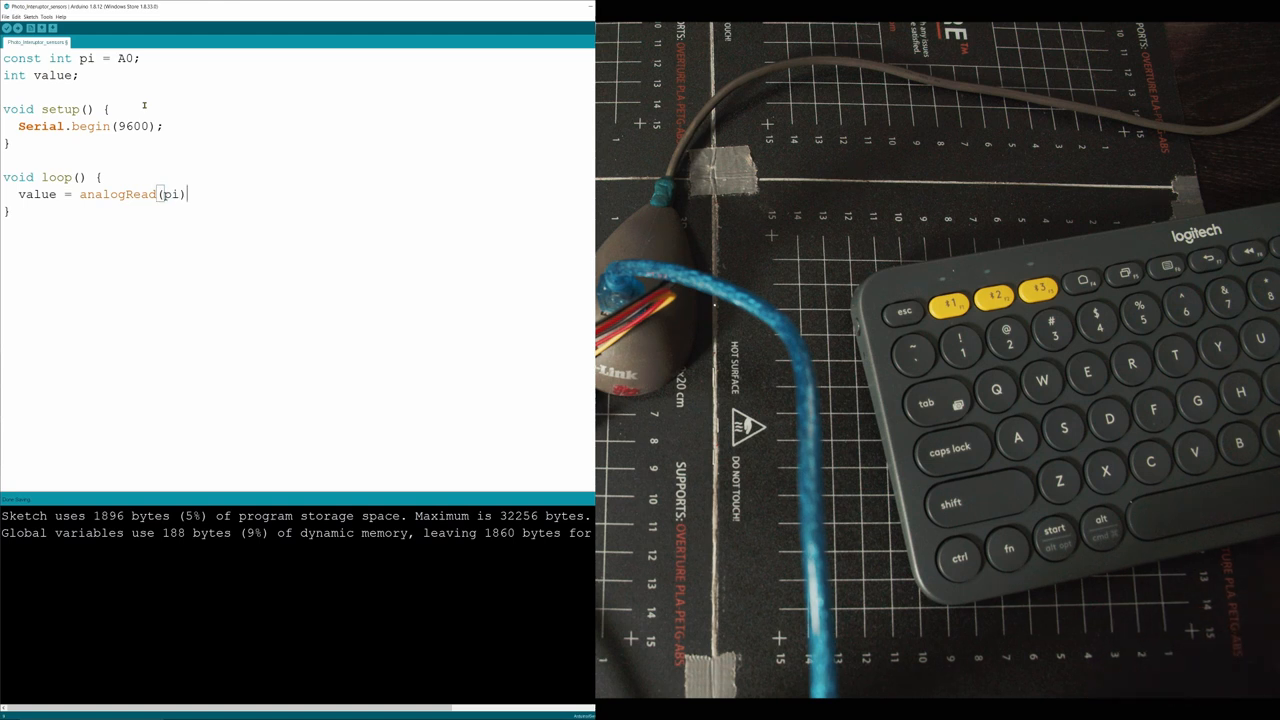
pyautogui.write(';')
pyautogui.write('Serial.println(value);')
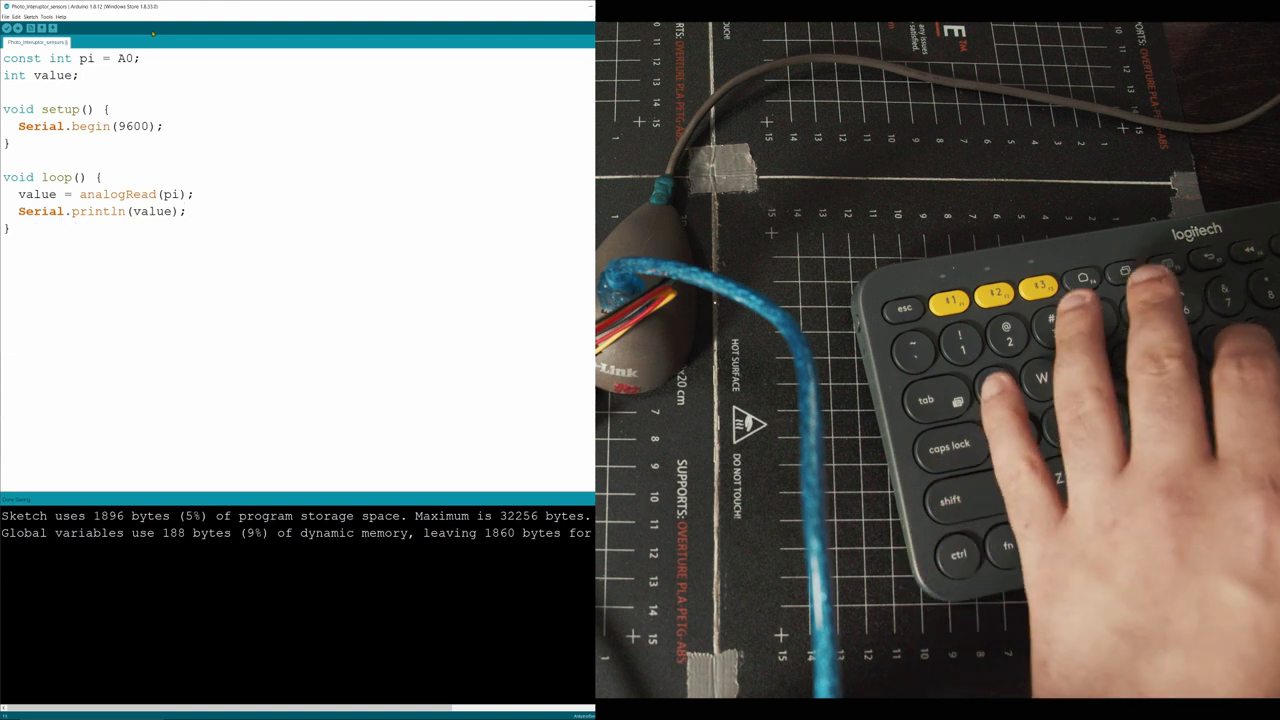
pyautogui.write('delay(50);')
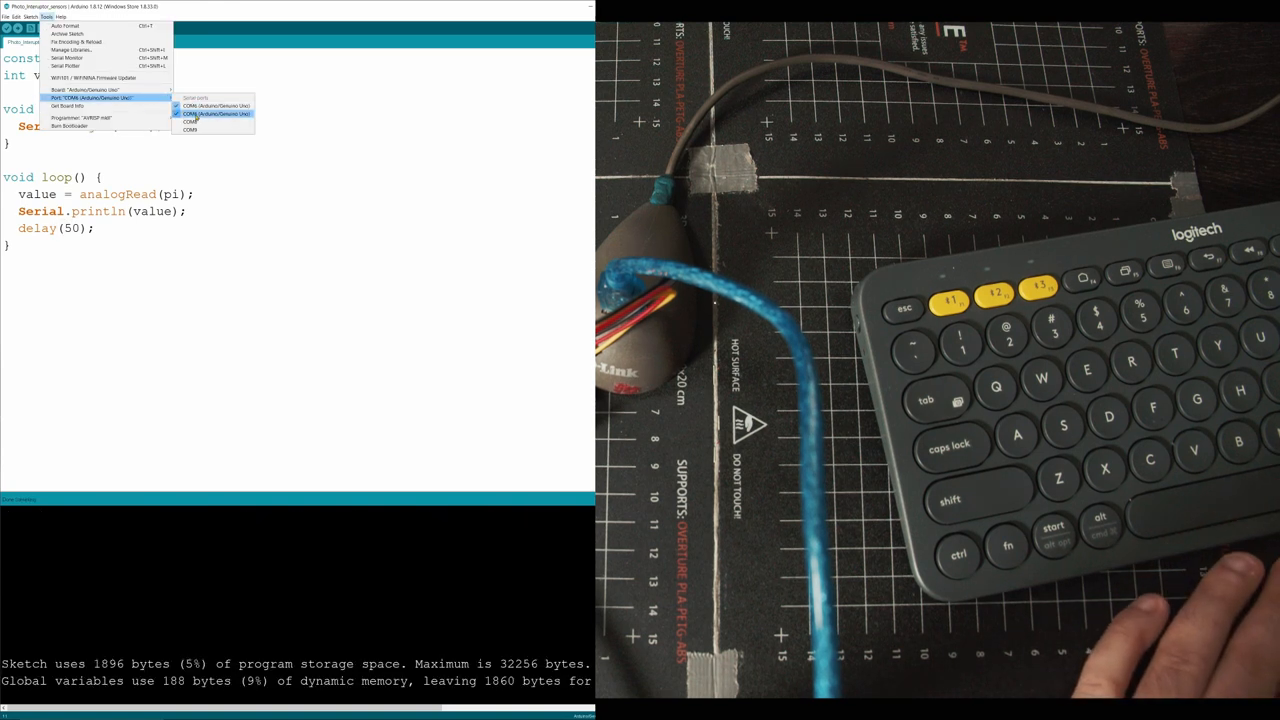
# - Select the board's serial port and upload the sketch, using 1896 bytes of storage
pyautogui.click(215, 113)
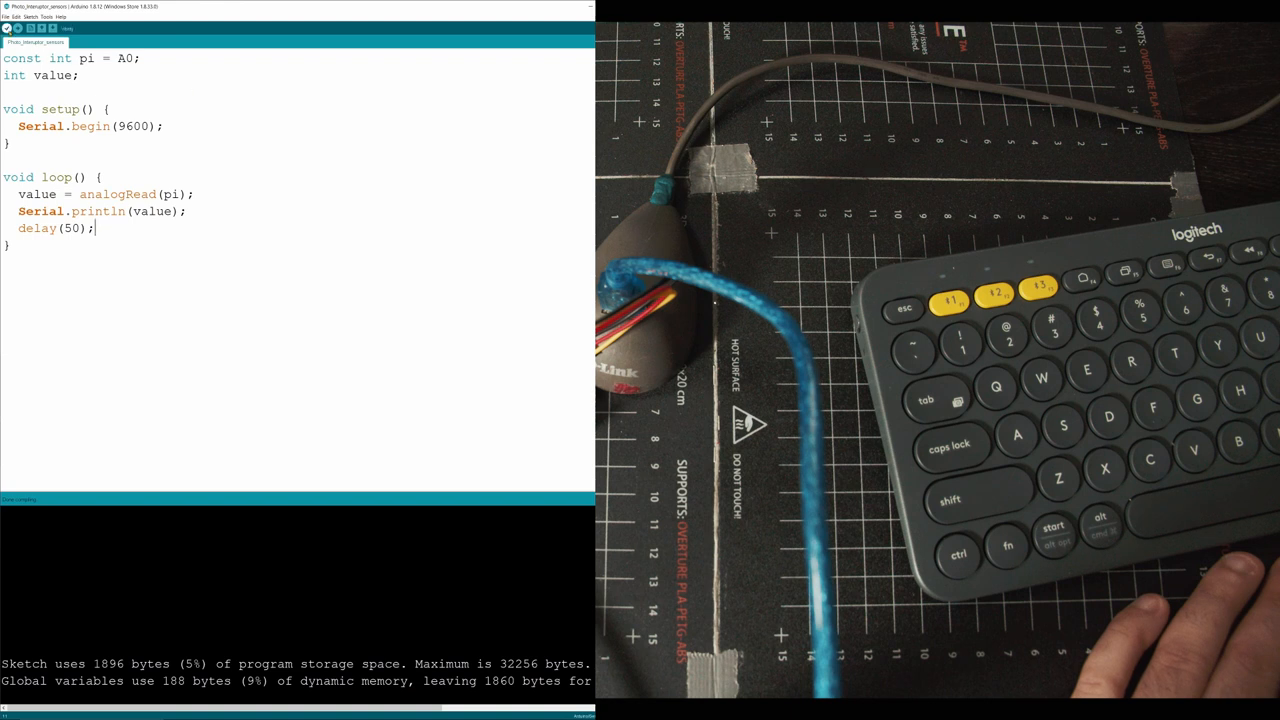
pyautogui.click(17, 27)
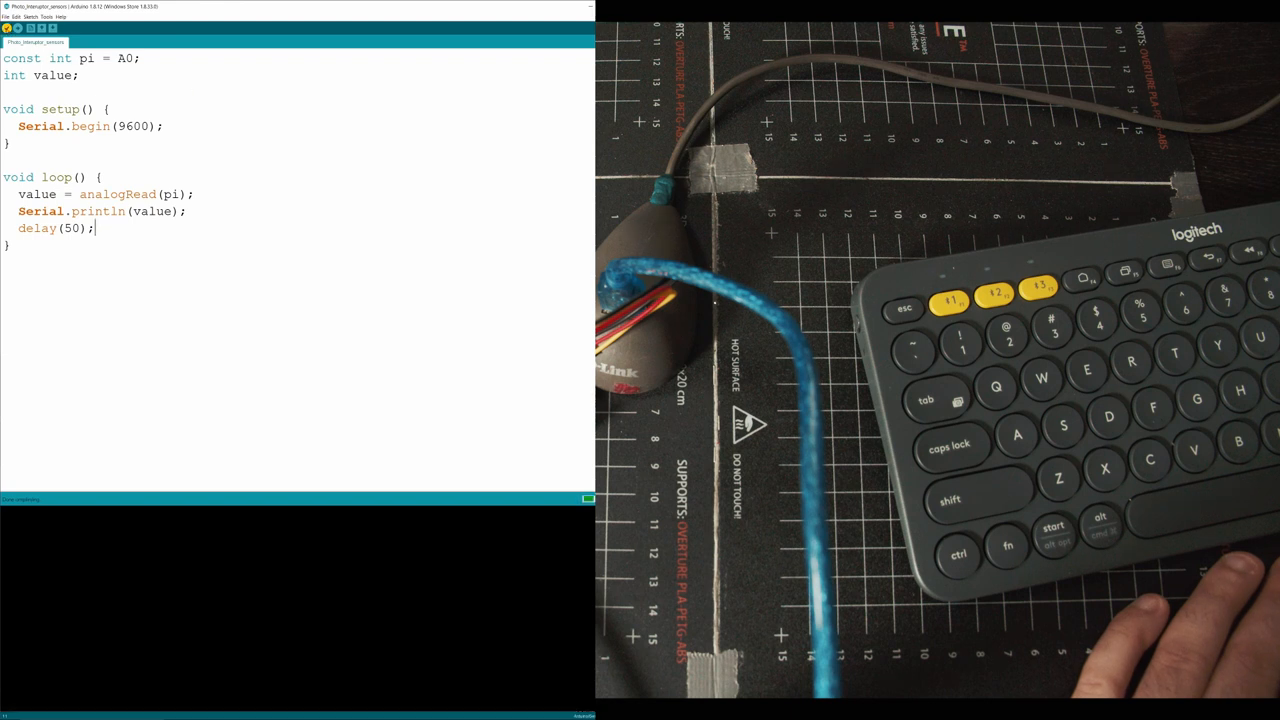
pyautogui.click(17, 27)
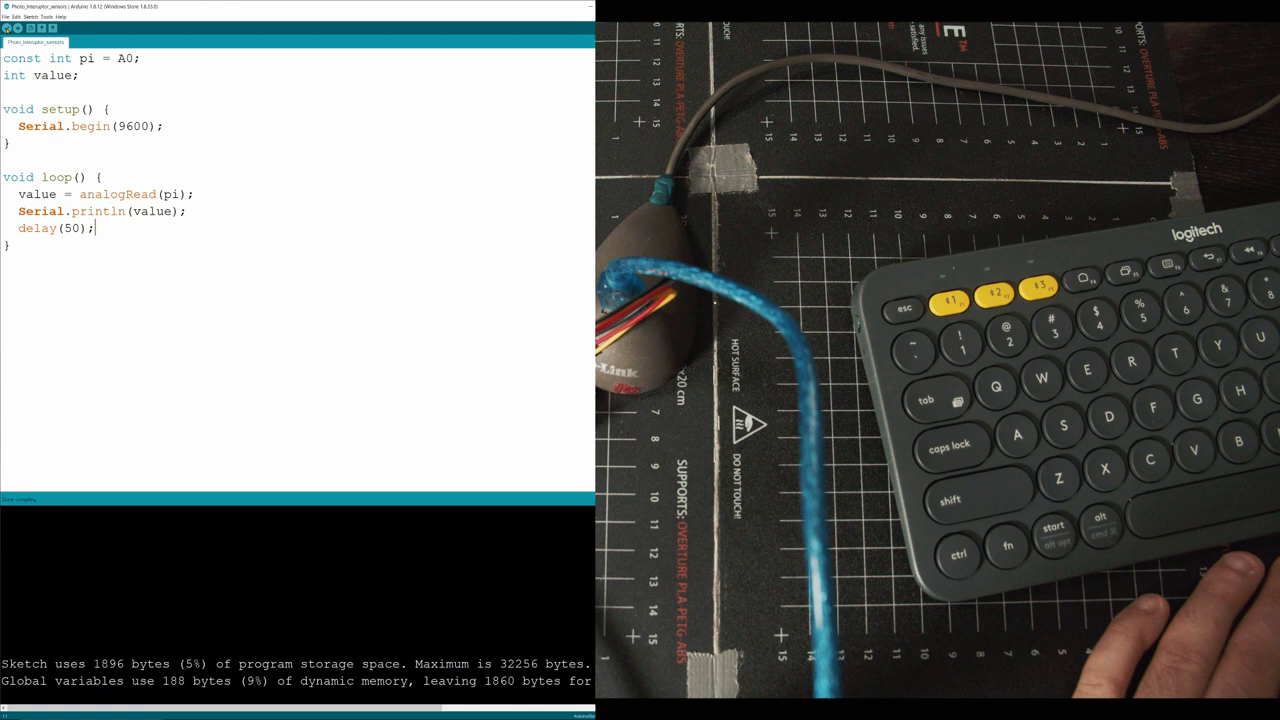
pyautogui.click(17, 27)
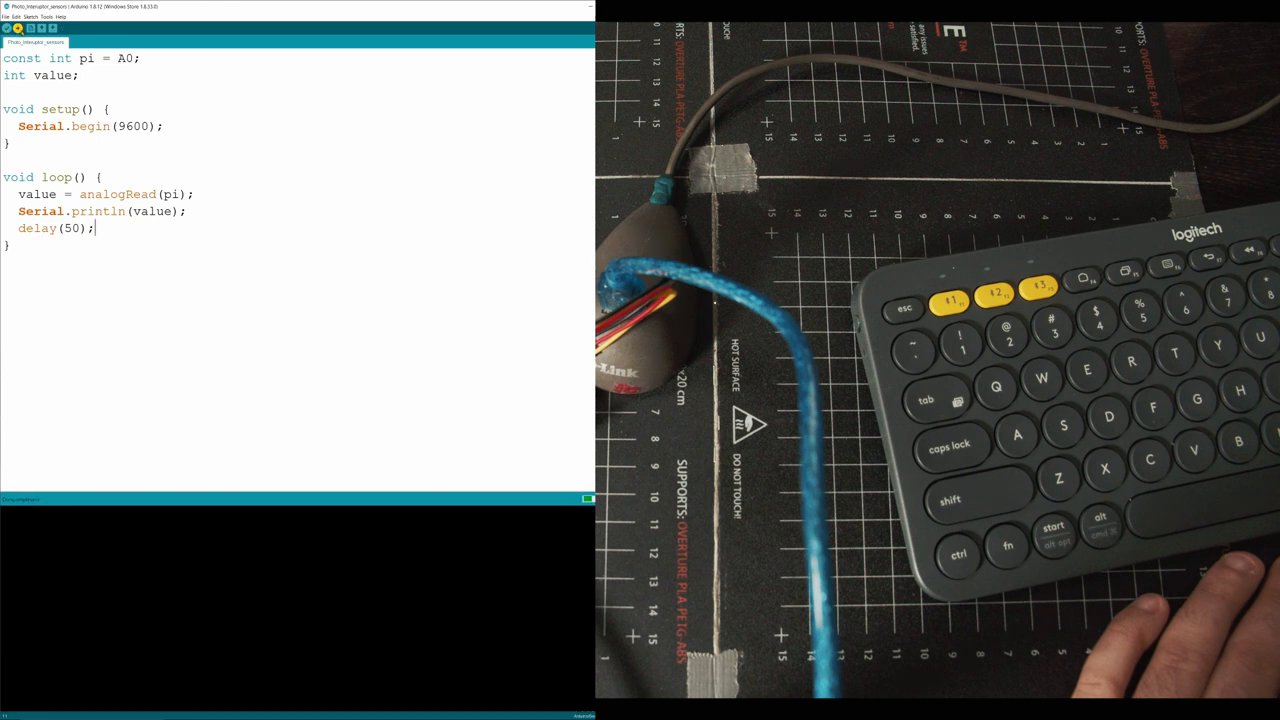
pyautogui.click(17, 28)
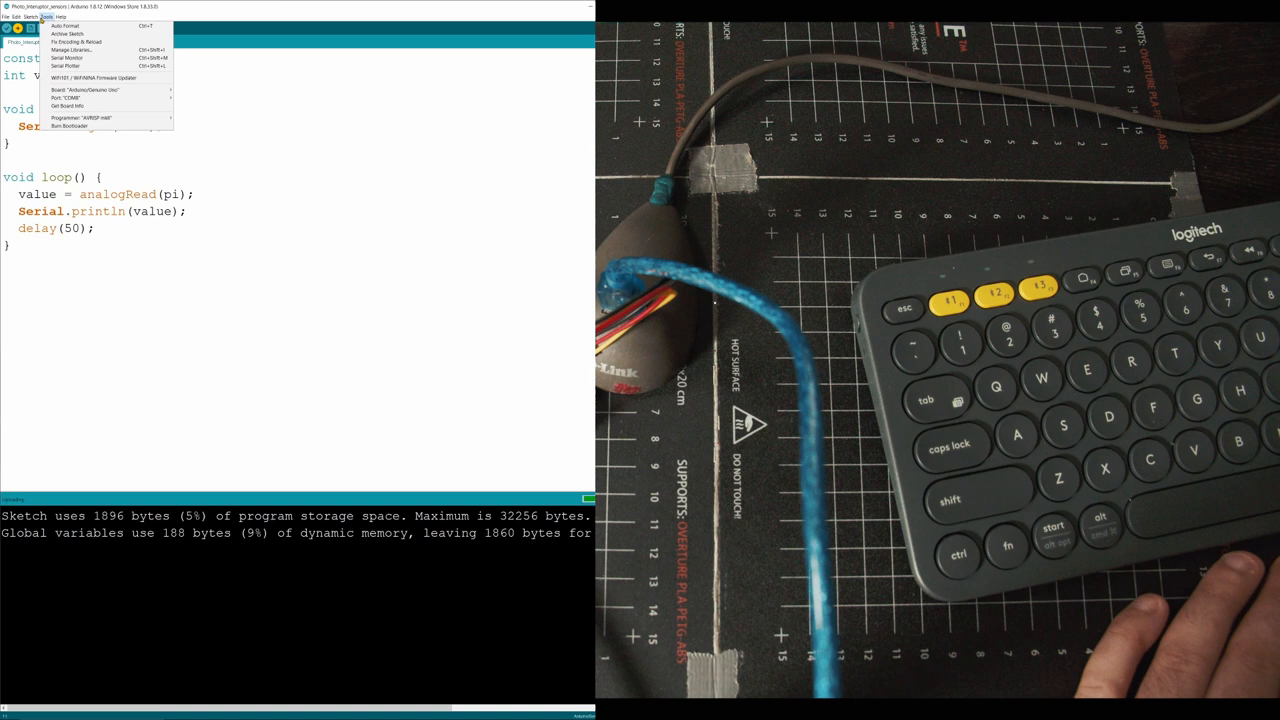
# - Select the Uno on COM8 and open the Serial Monitor showing readings of 53–54
pyautogui.click(65, 90)
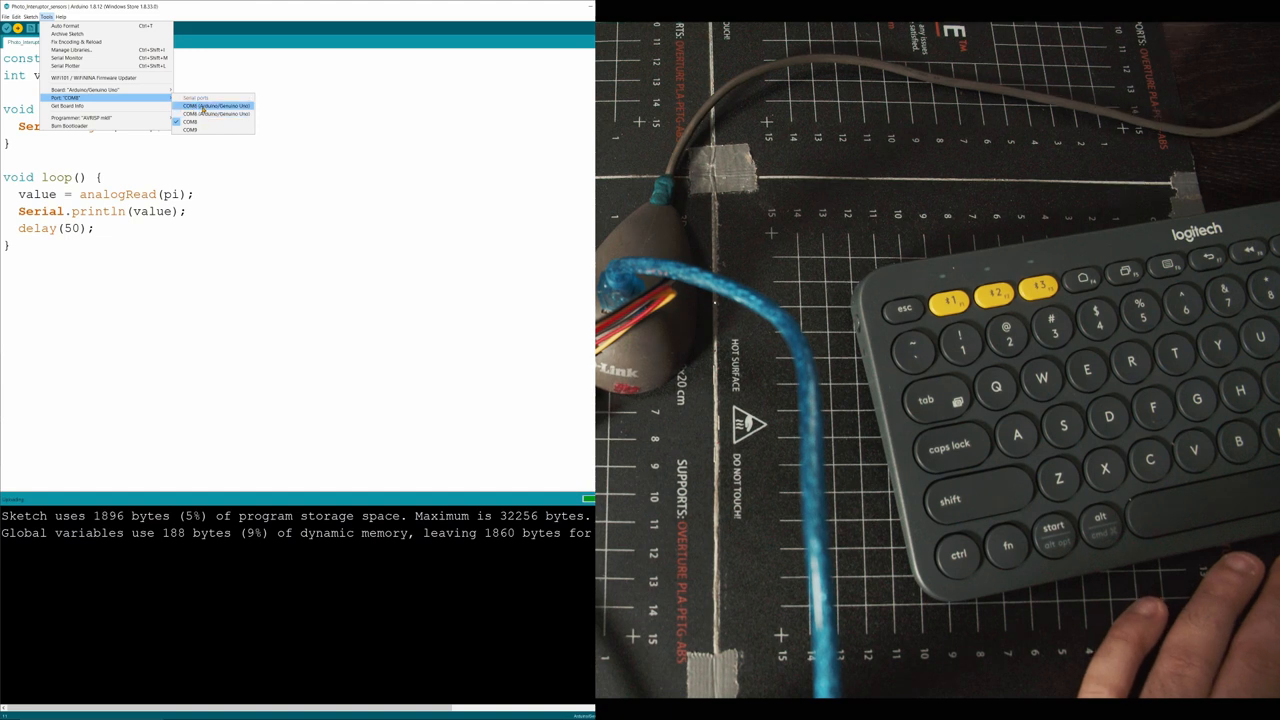
pyautogui.click(215, 106)
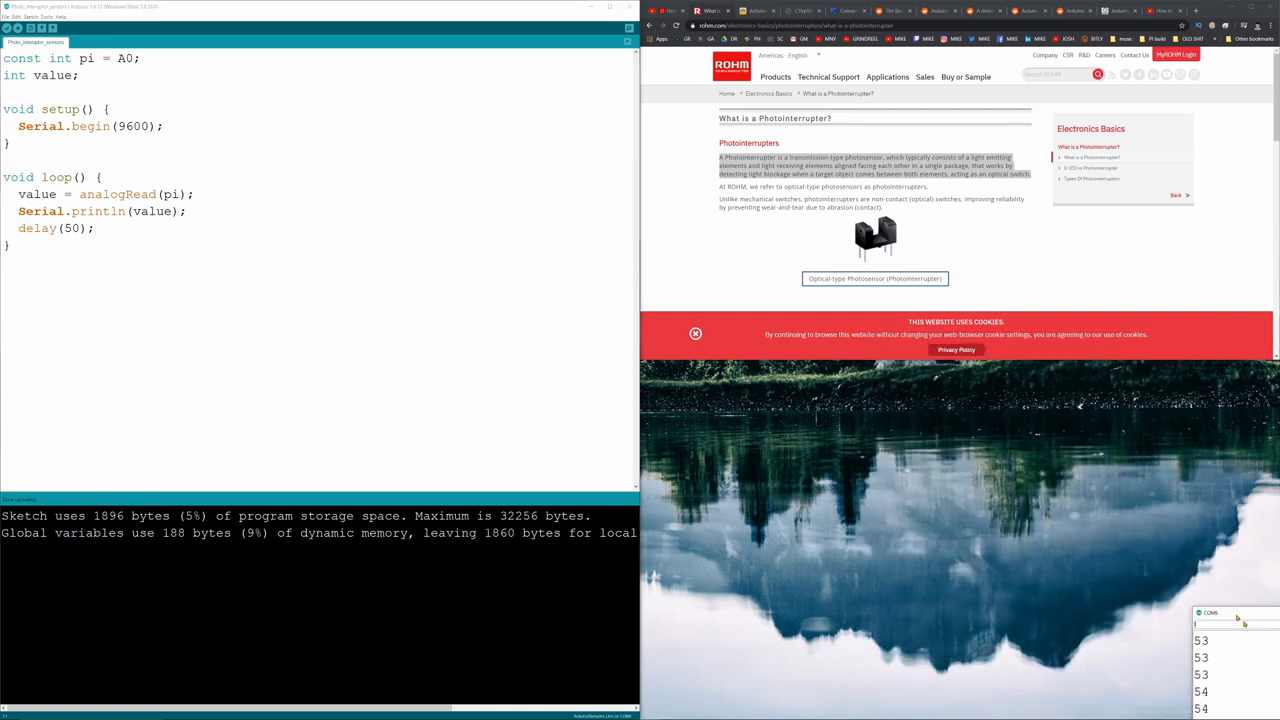
pyautogui.click(46, 17)
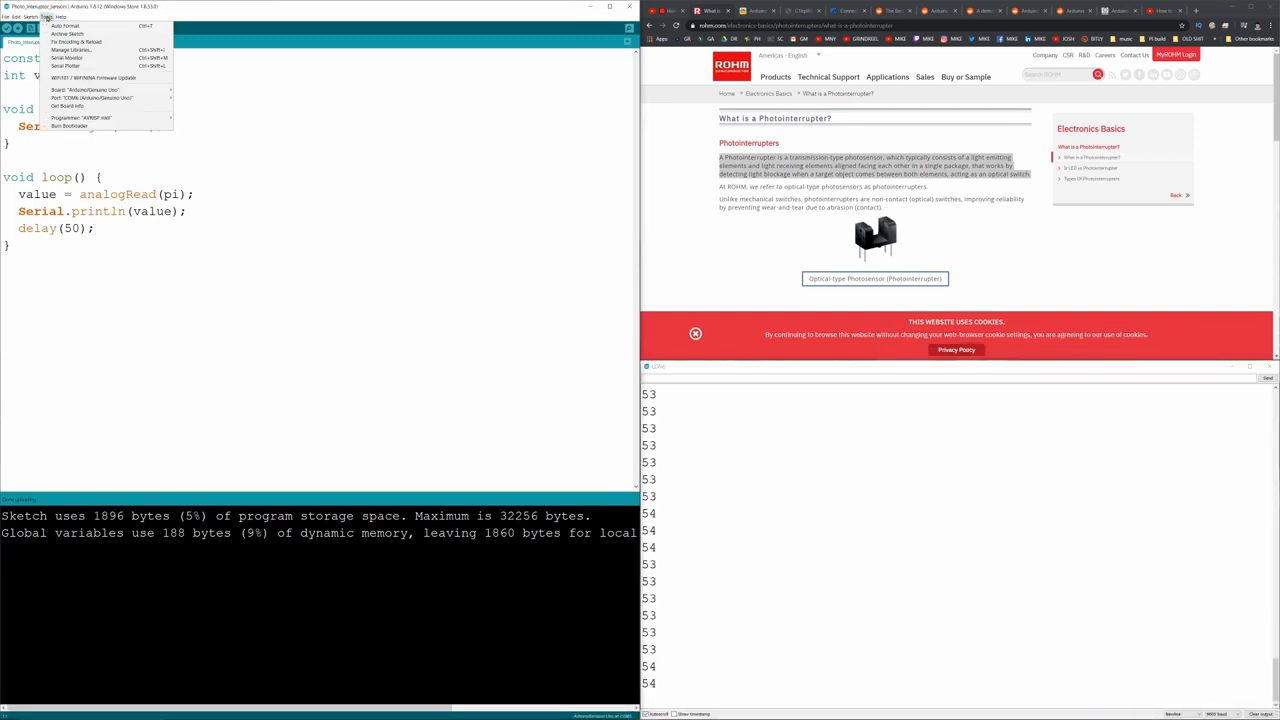